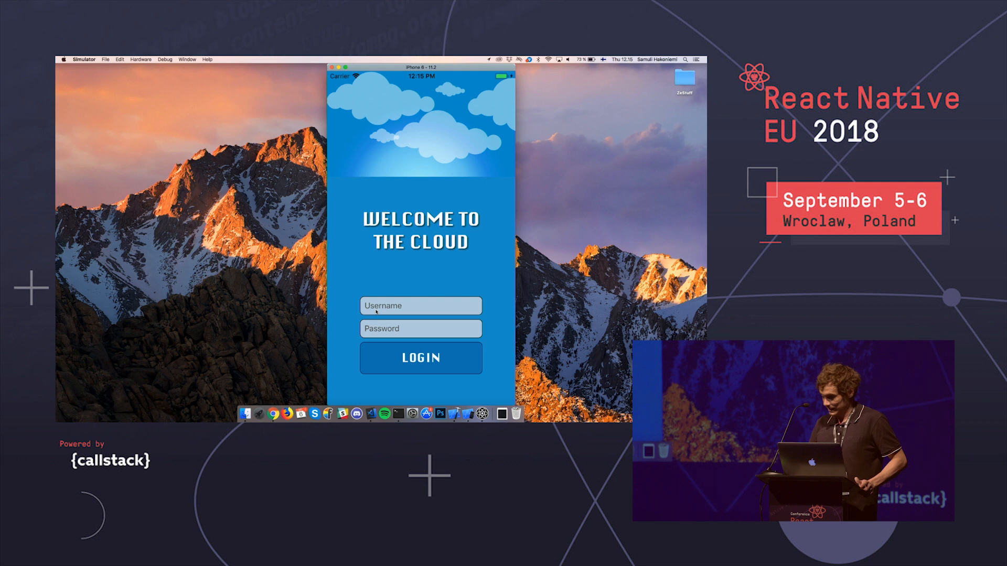
Step: Log in with username 'beep' and a four-character password
type("beep")
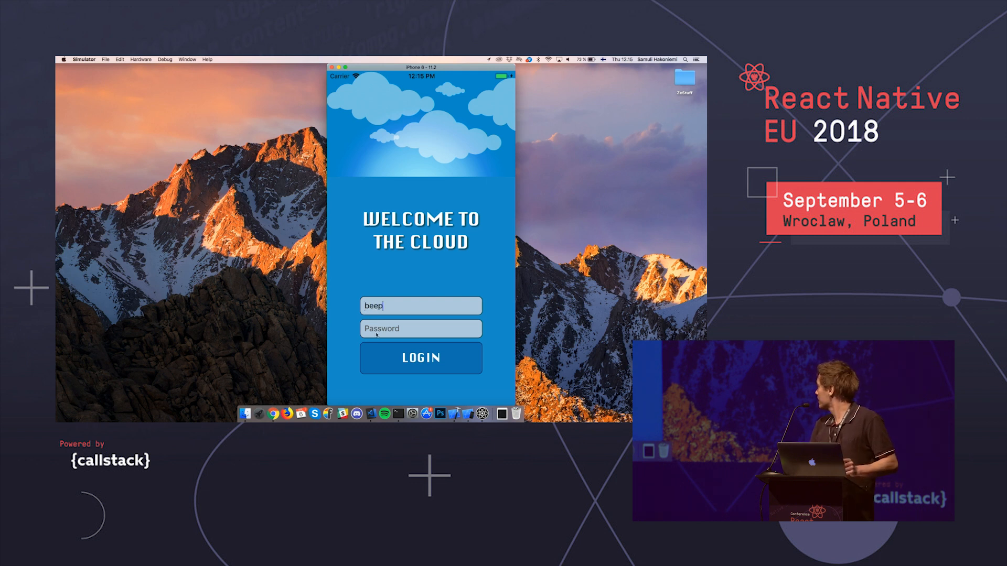
type("•••")
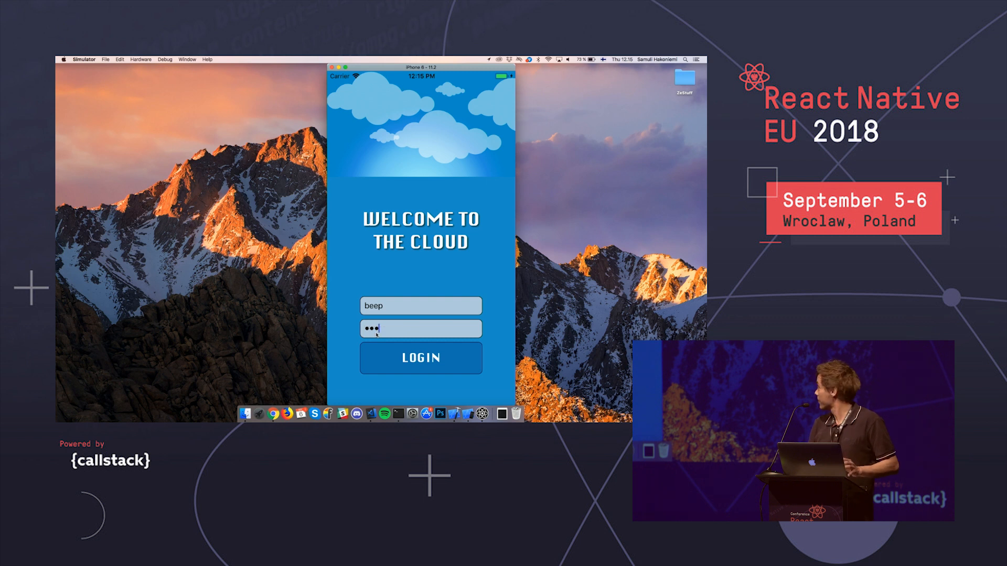
type("•")
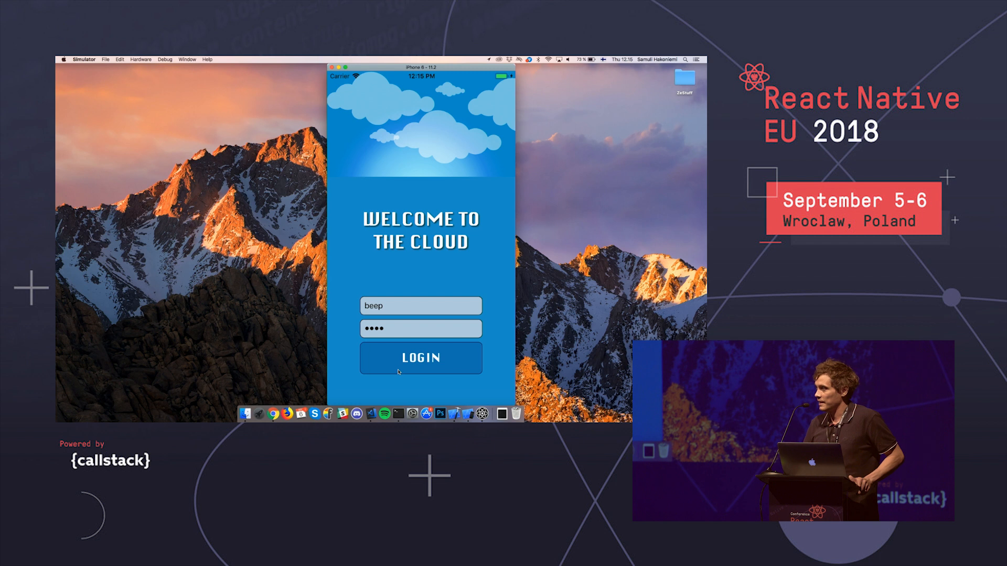
left_click(421, 357)
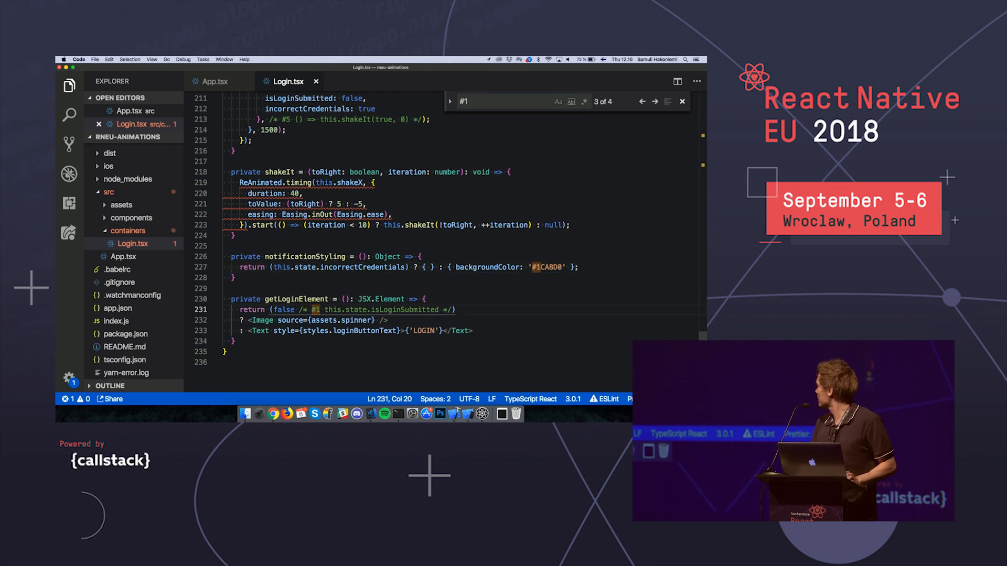
Step: Swap the hard-coded false on line 231 for the commented this.state.isLoginSubmitted condition
left_click_drag(310, 309, 368, 309)
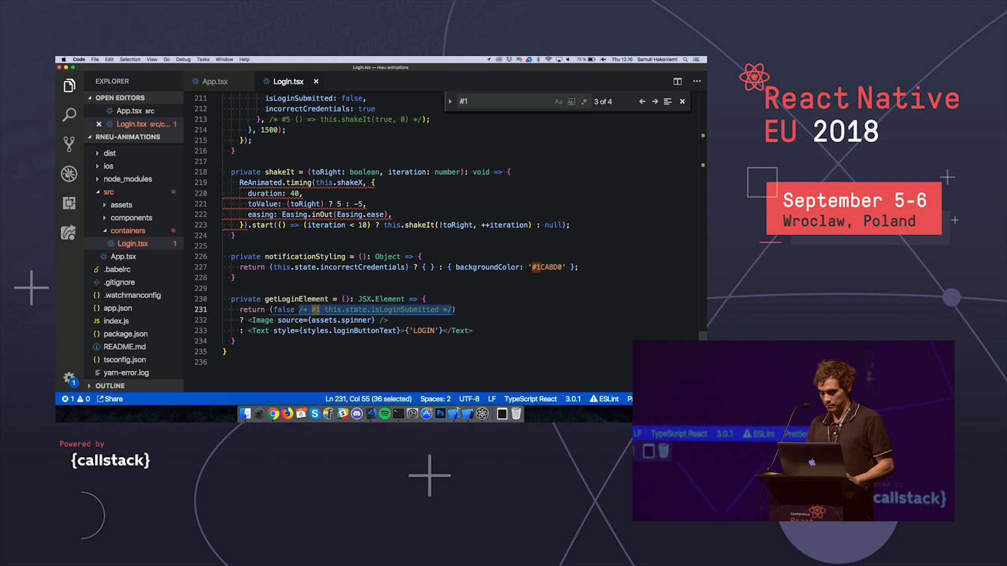
key("Delete")
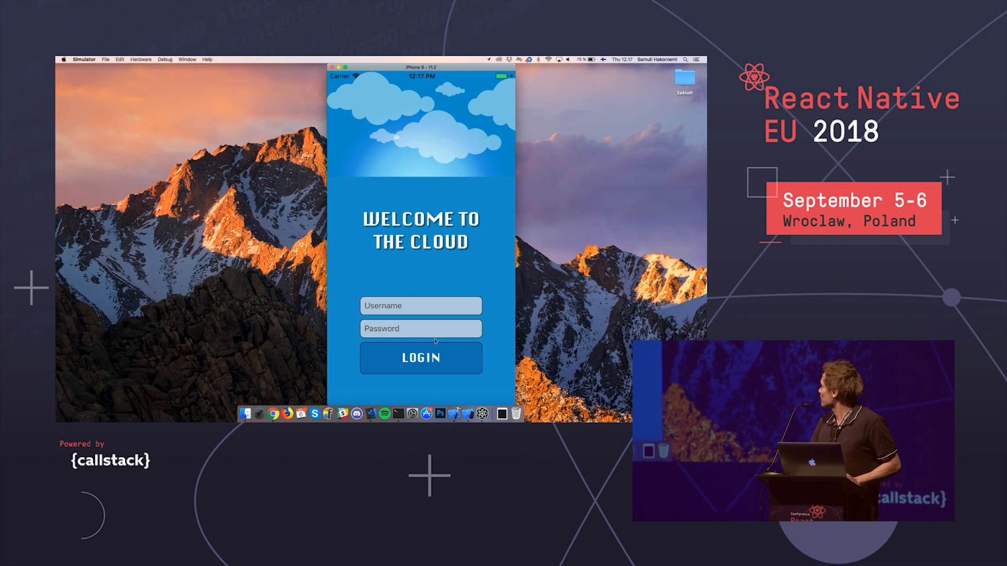
Step: Log in as 'bepp' with a four-character password and watch the spinner replace LOGIN
left_click(420, 305)
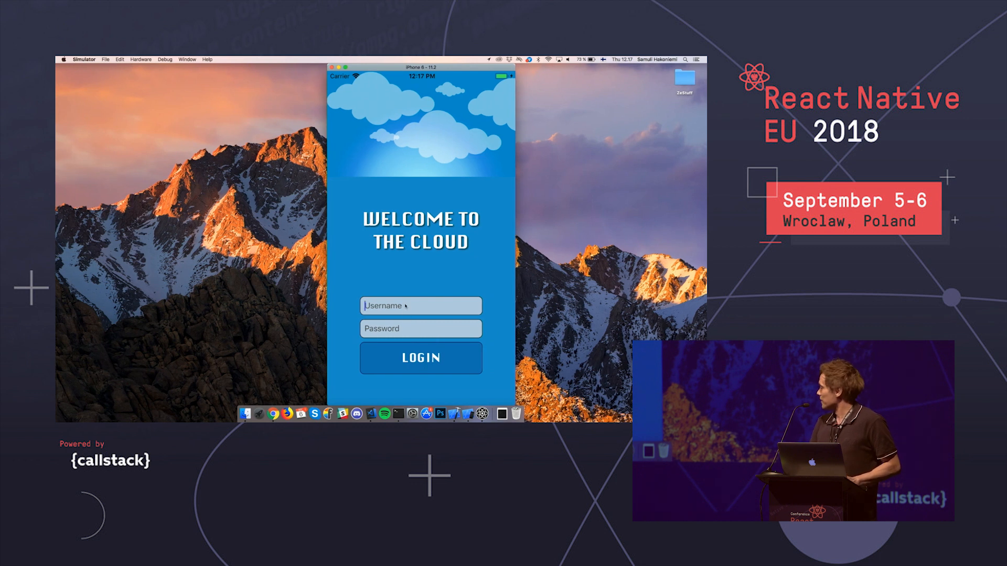
type("bepp")
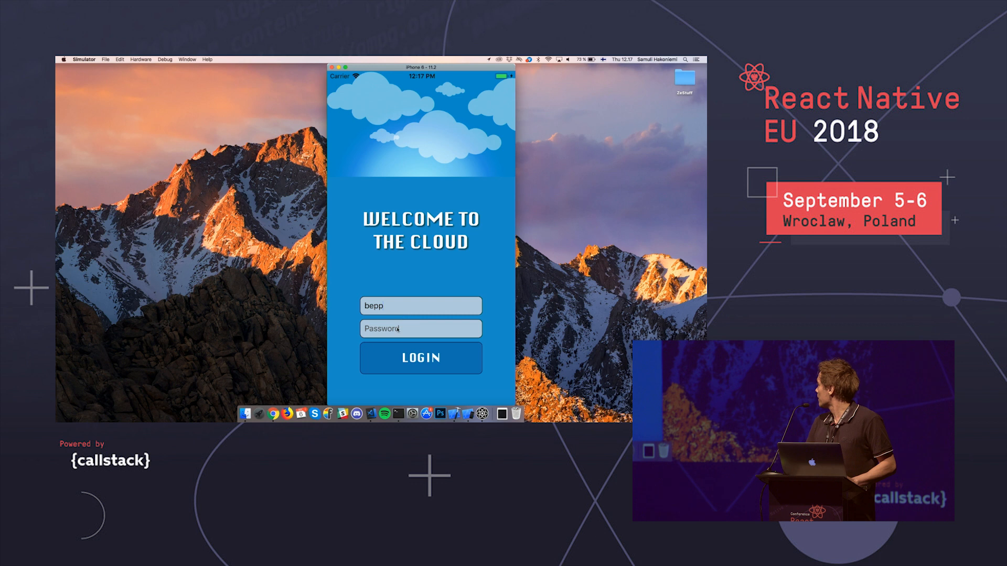
type("••••")
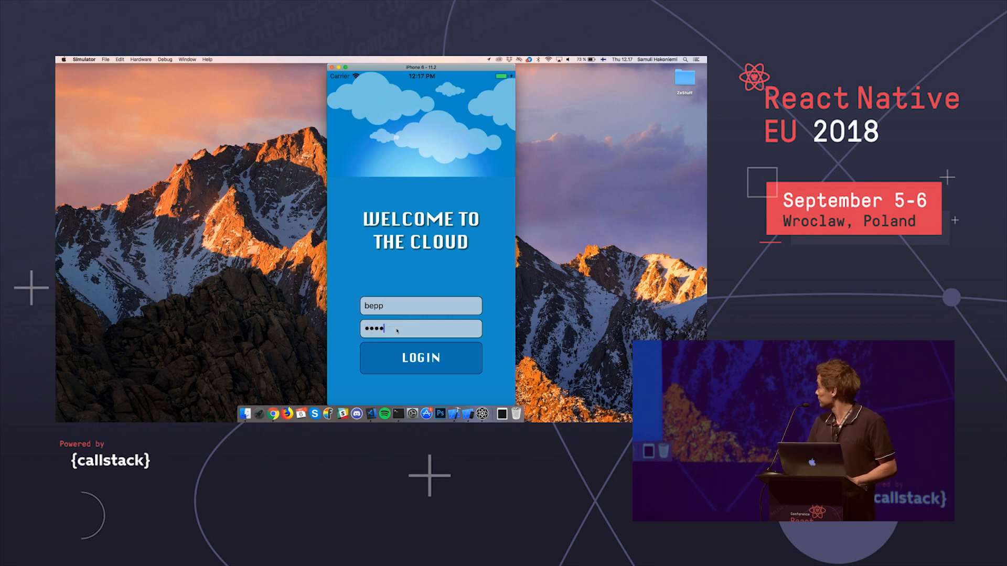
left_click(421, 358)
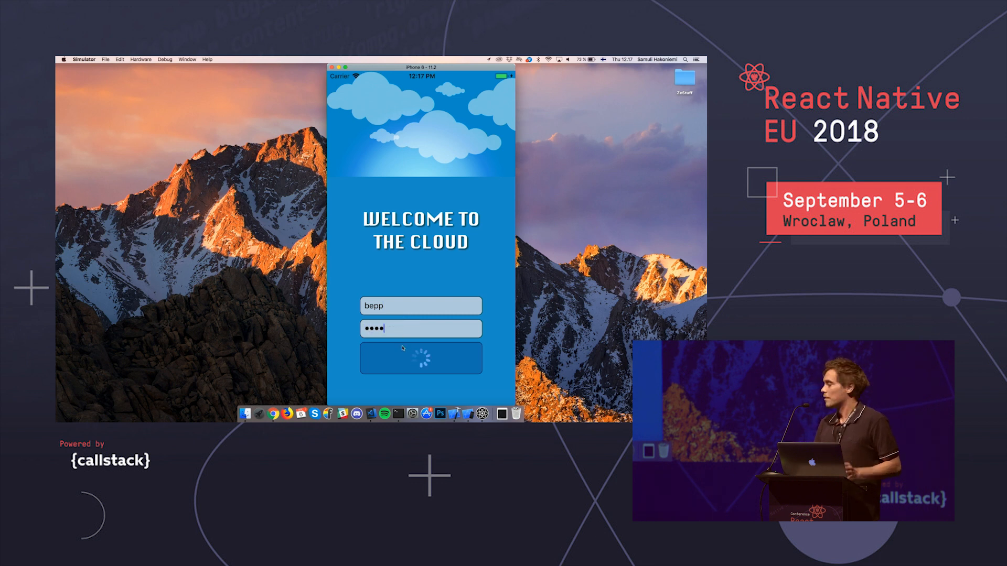
left_click(421, 358)
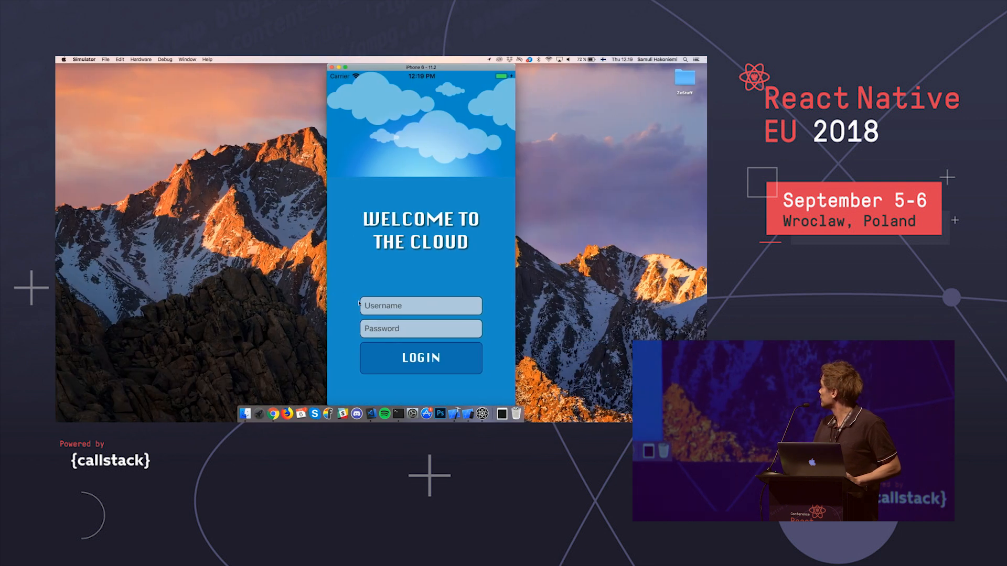
Step: Submit a login with username 'b' and a one-character password
type("b")
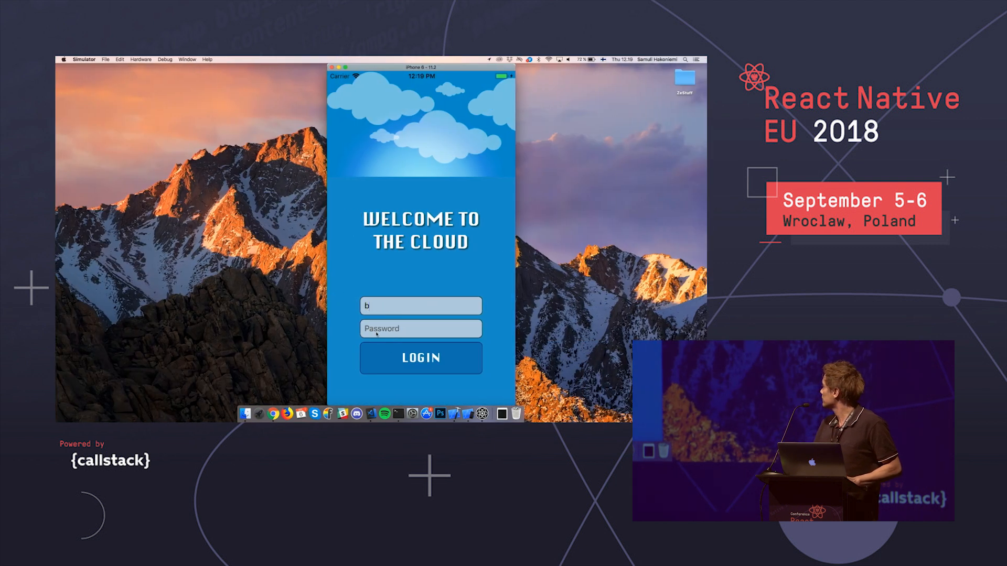
type("•")
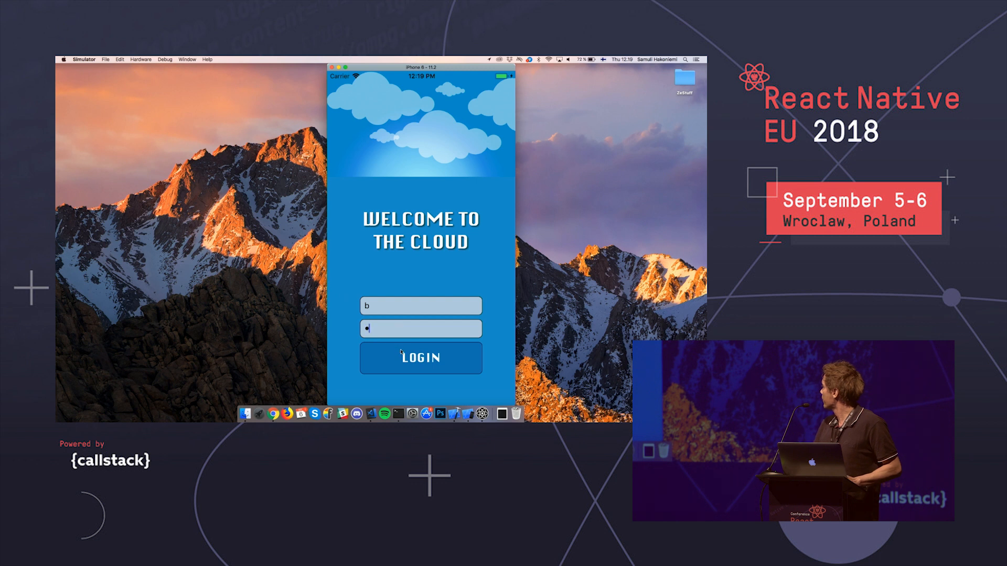
left_click(421, 357)
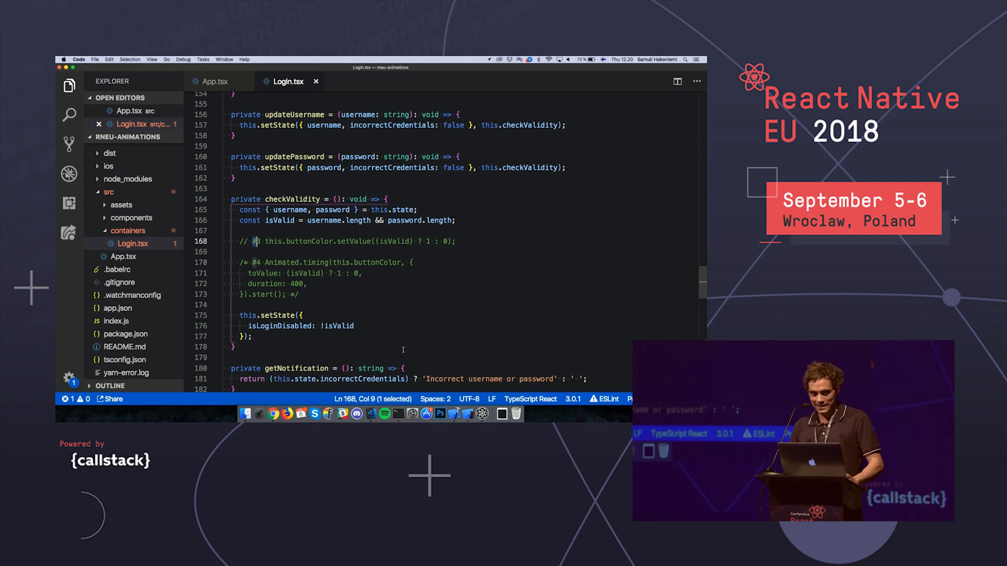
Step: Find '#3' and uncomment the this.buttonColor.setValue line on line 168
type("3")
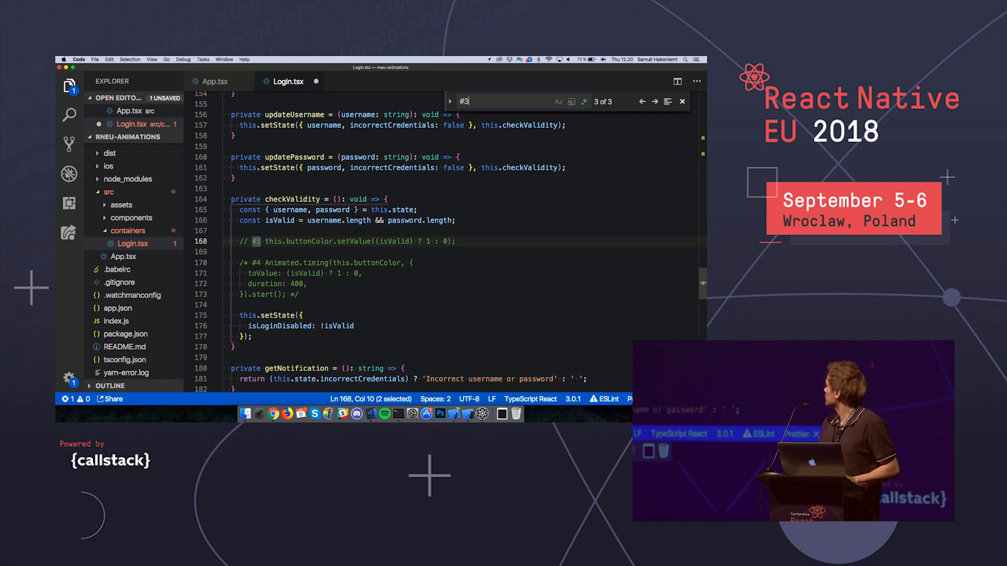
left_click(642, 102)
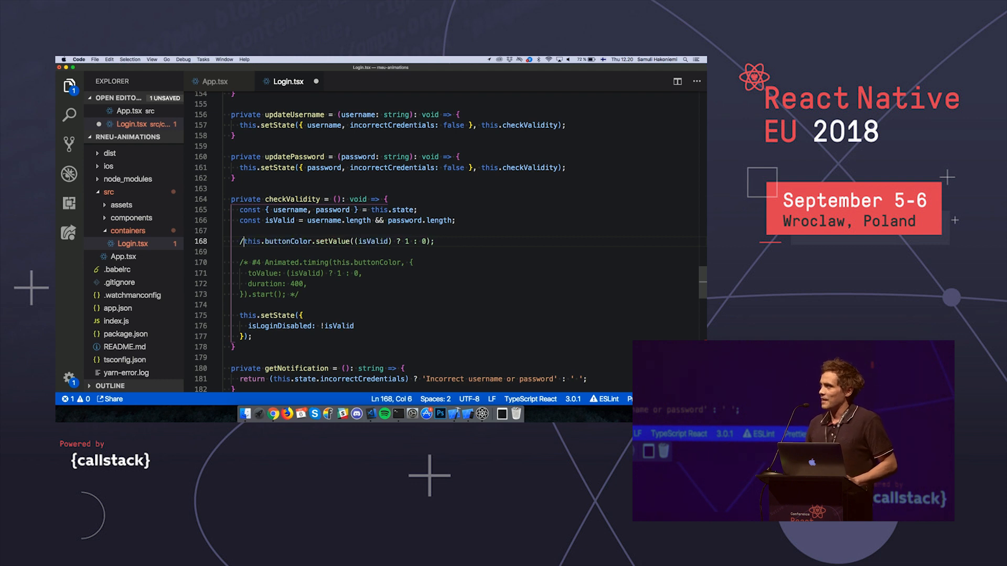
key("Backspace")
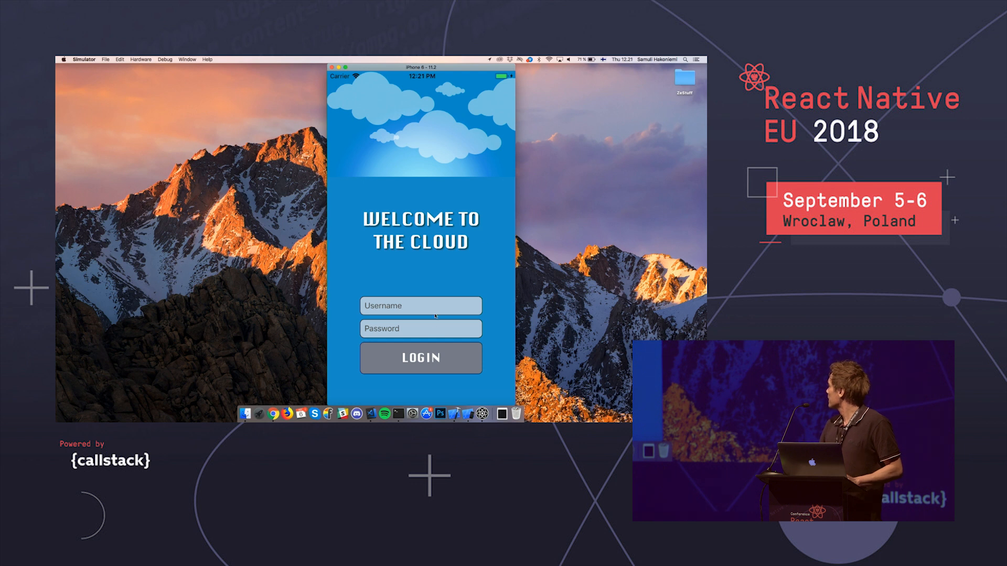
Step: Enter username 'b' and a one-character password, turning LOGIN blue, then submit
left_click(420, 306)
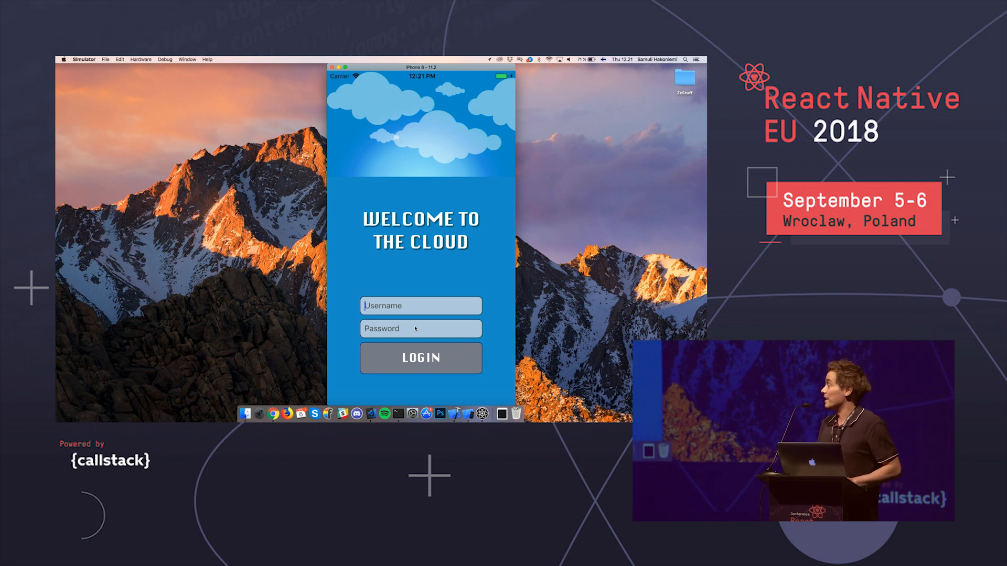
type("b")
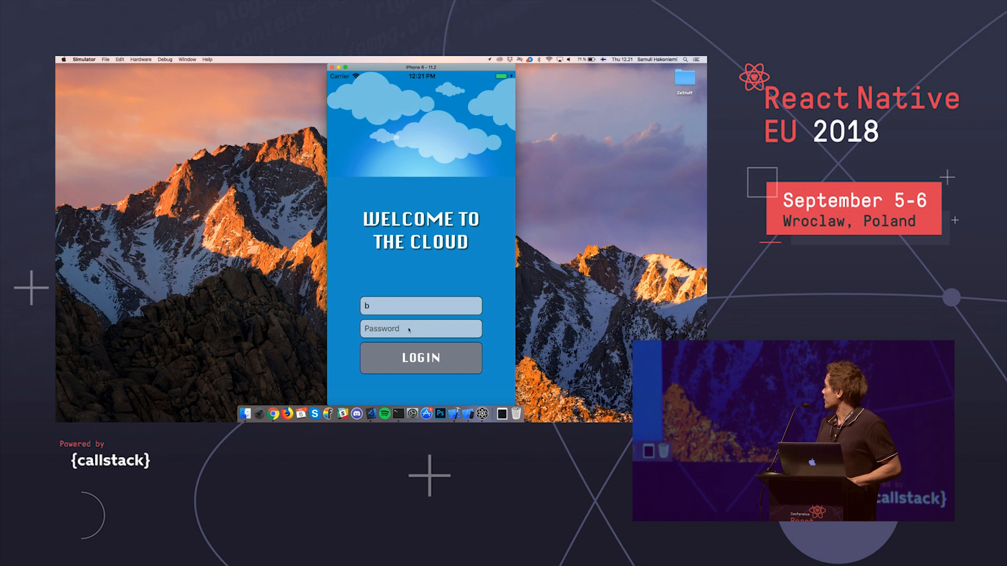
type("•")
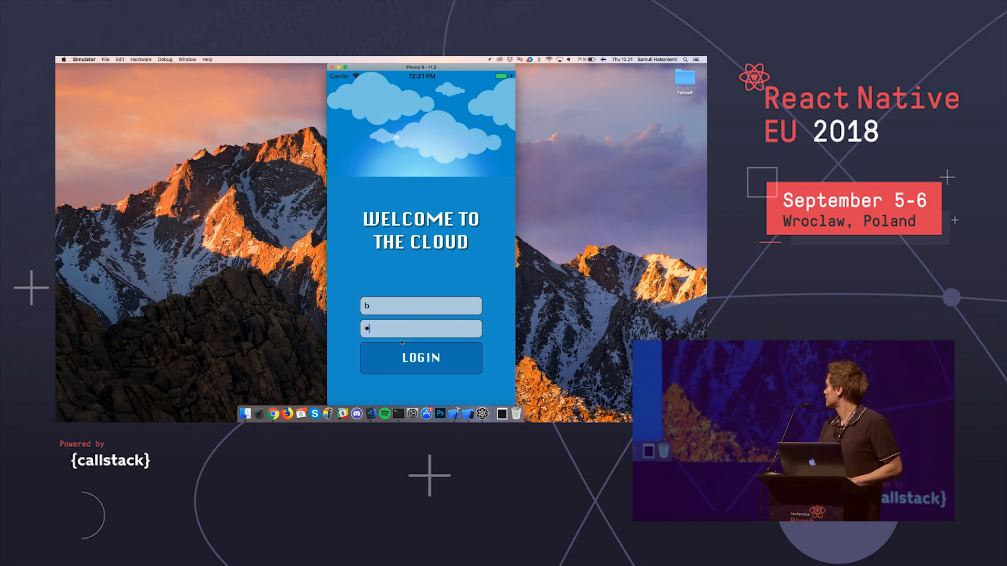
left_click(420, 358)
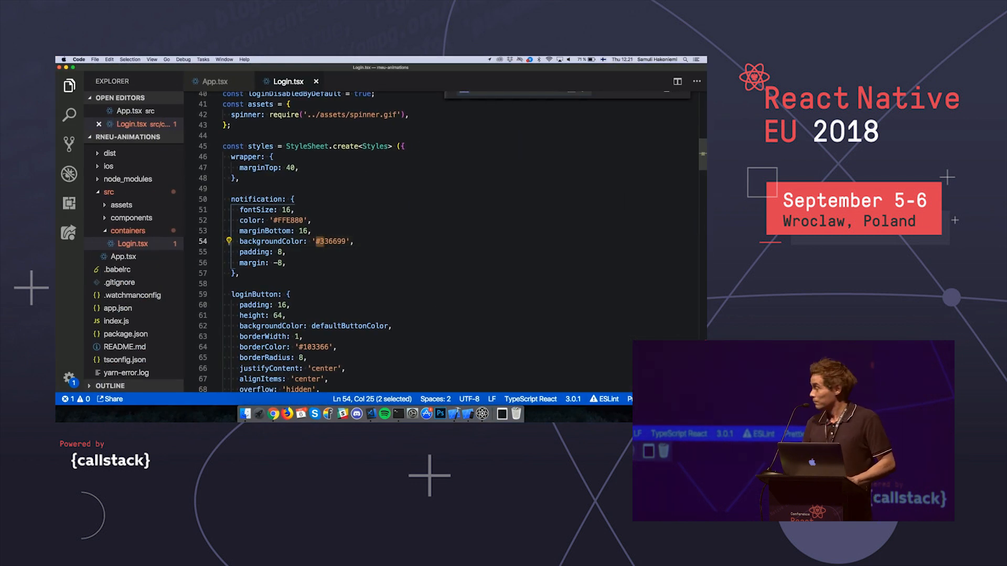
Step: Trace backgroundColor matches to the getLoginButtonColor definition
type("backgroundColor")
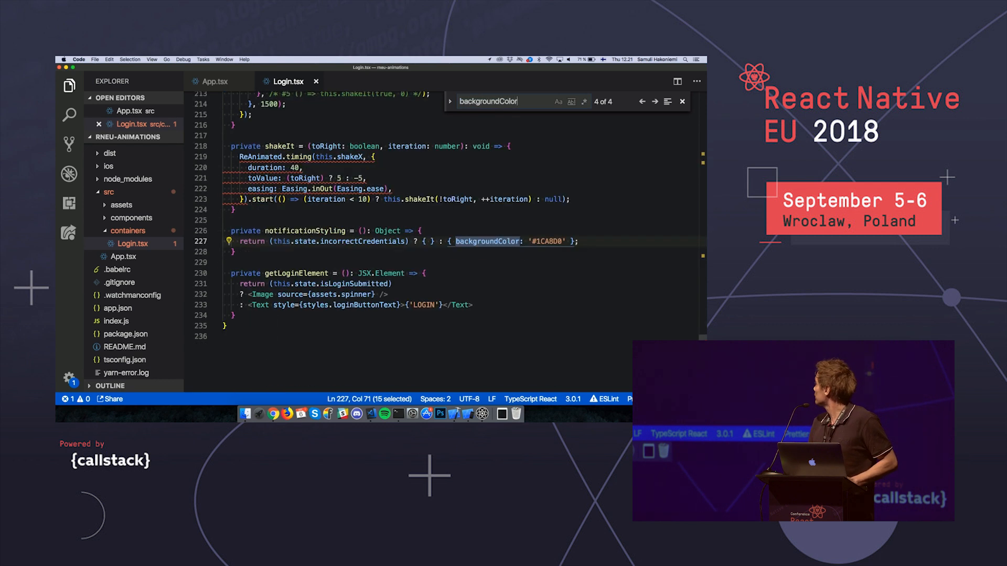
left_click(641, 101)
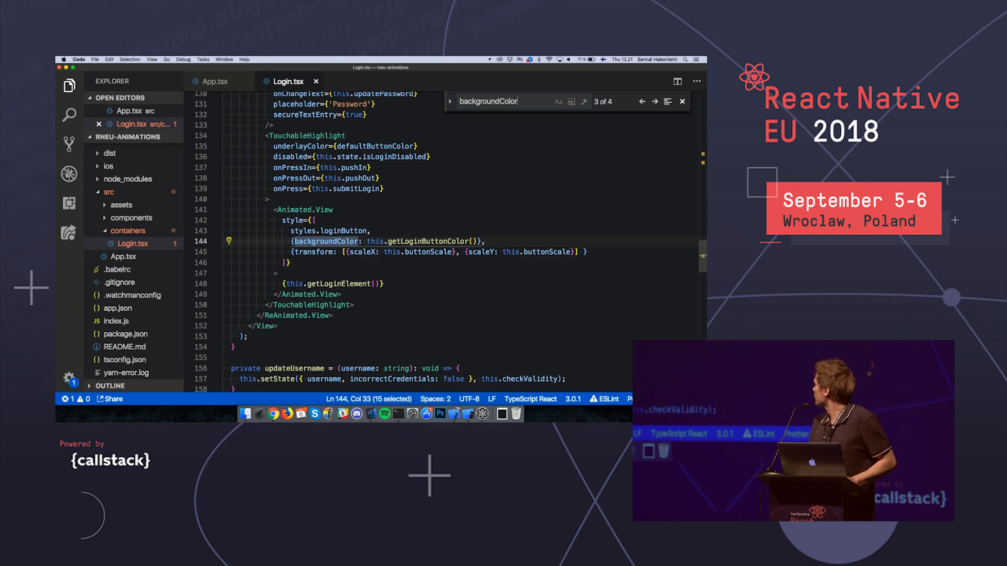
type("getLoginButto")
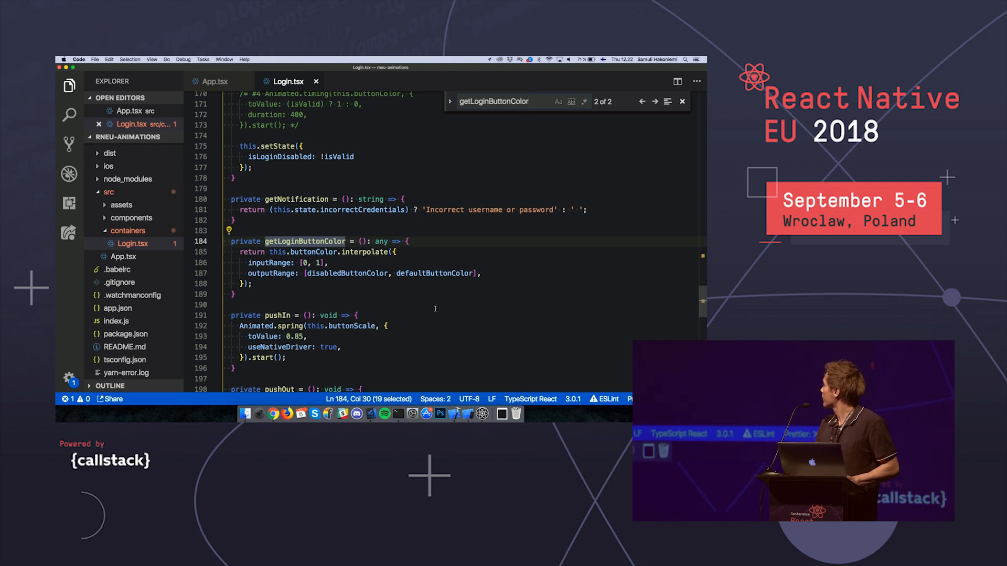
Step: Delete both useNativeDriver: true lines from the pushIn and pushOut springs
left_click(683, 101)
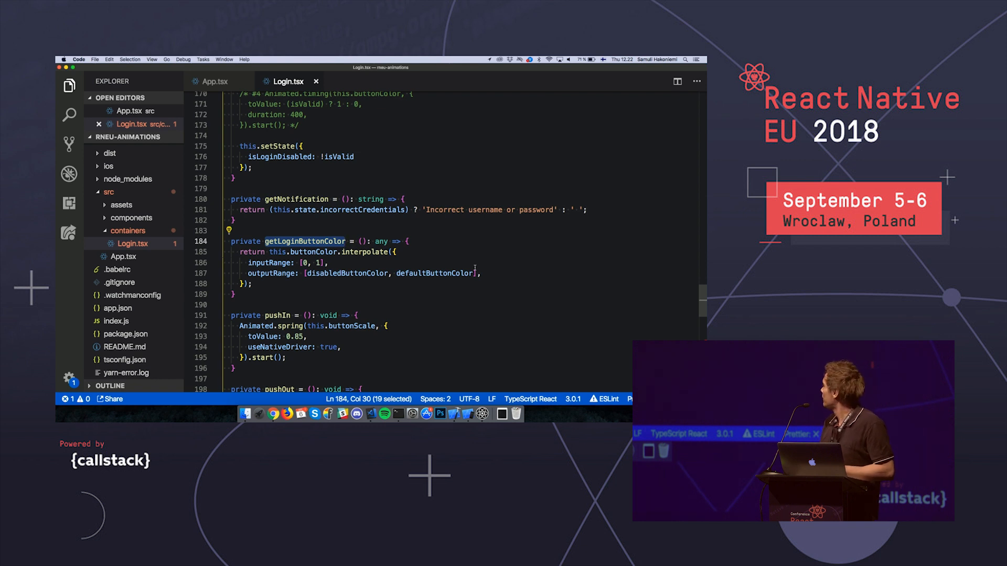
key("Cmd+f")
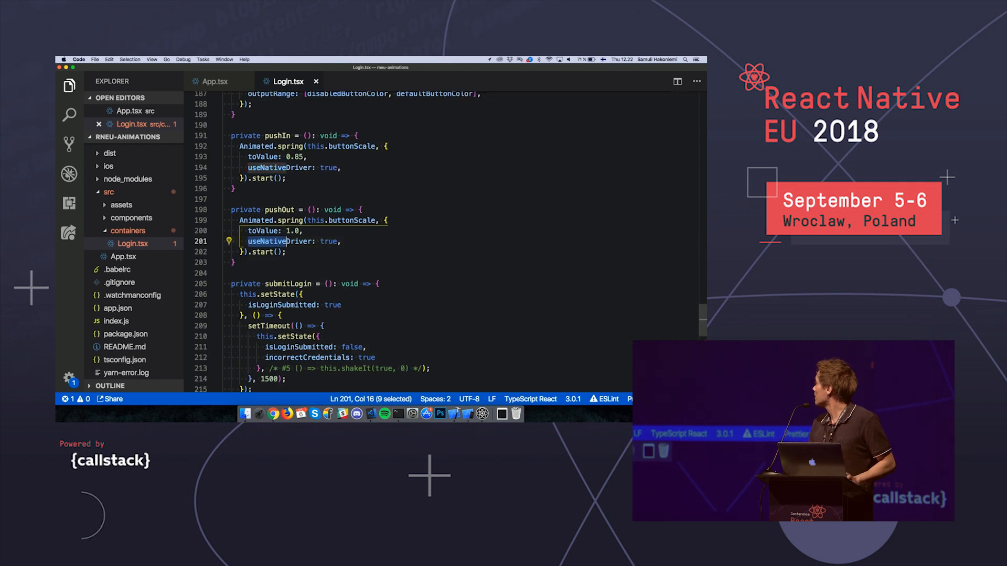
key("Backspace")
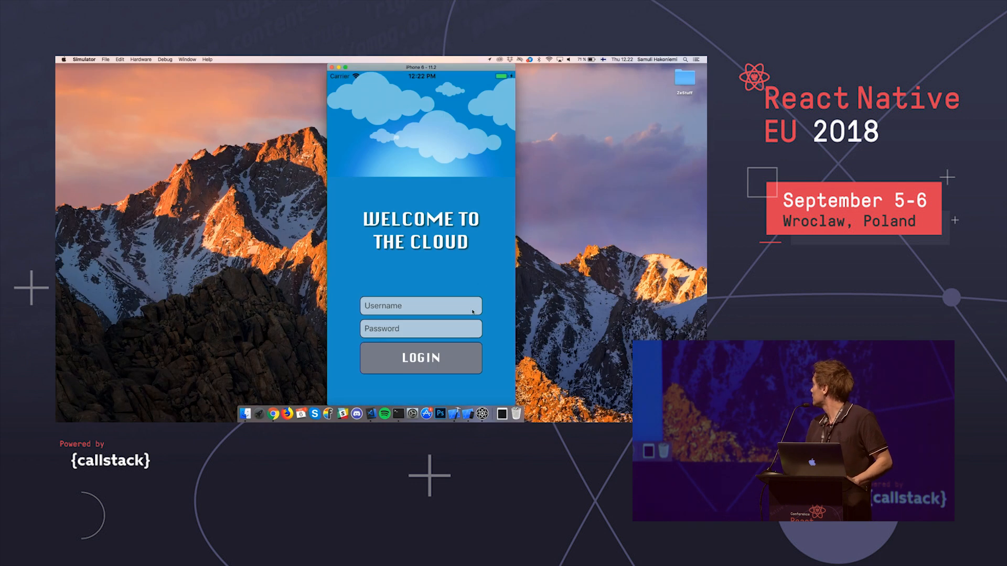
Step: Log in as 'v' with a password and wait for 'Incorrect username or password'
type("v")
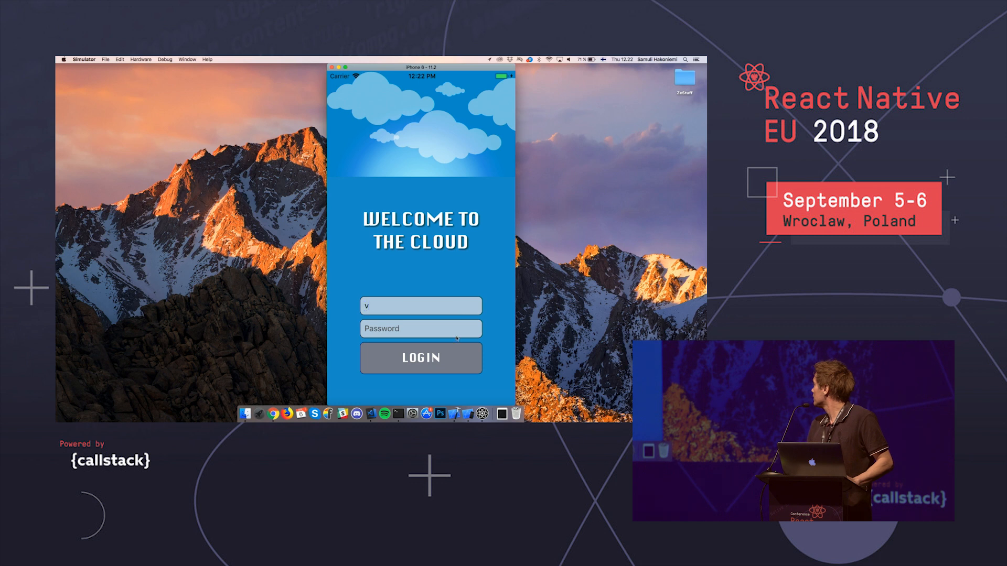
left_click(420, 357)
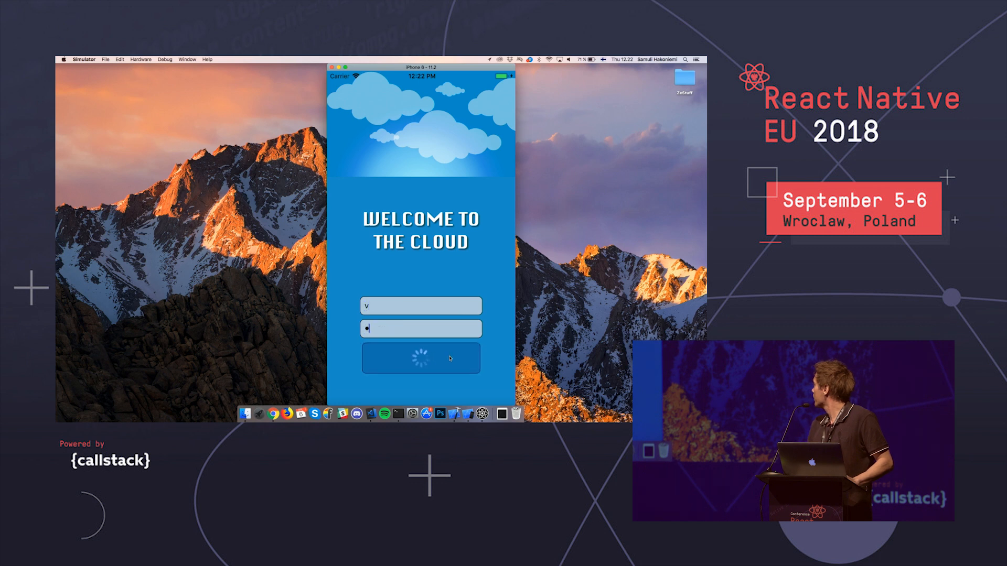
left_click(421, 357)
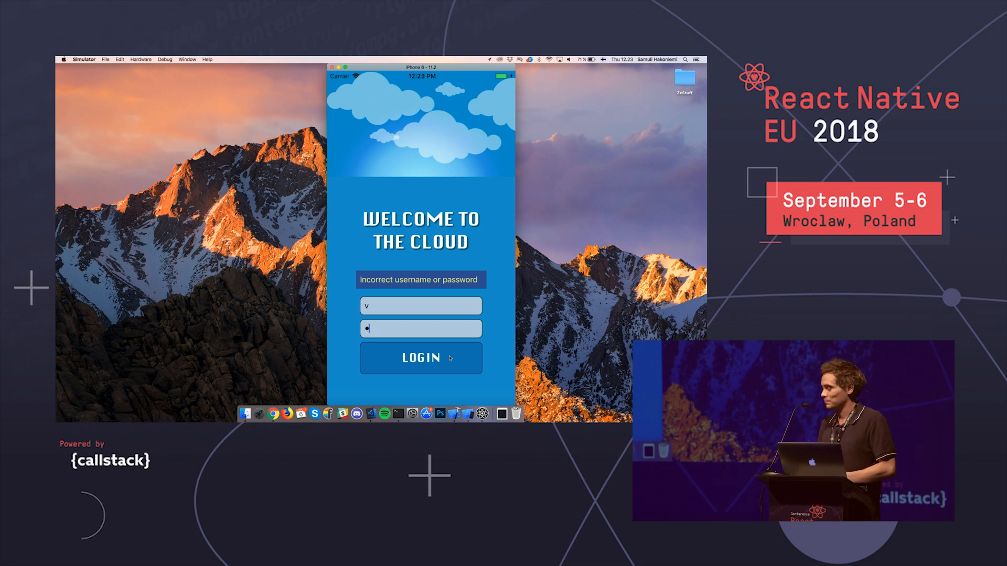
left_click(420, 357)
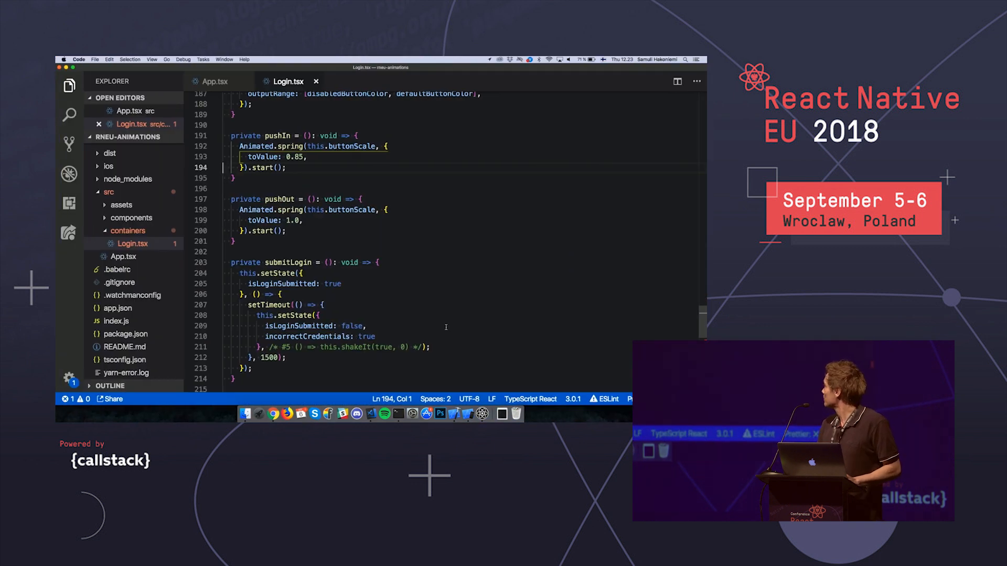
Step: Search 'interpolate' and select the /* #5 */ comment marker around the shakeIt callback
type("g")
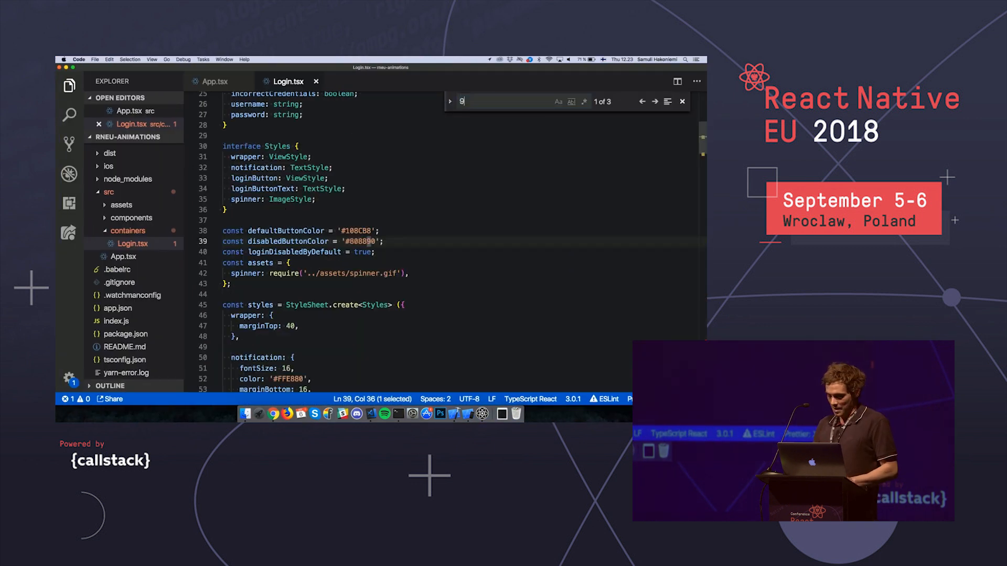
type("interpolat")
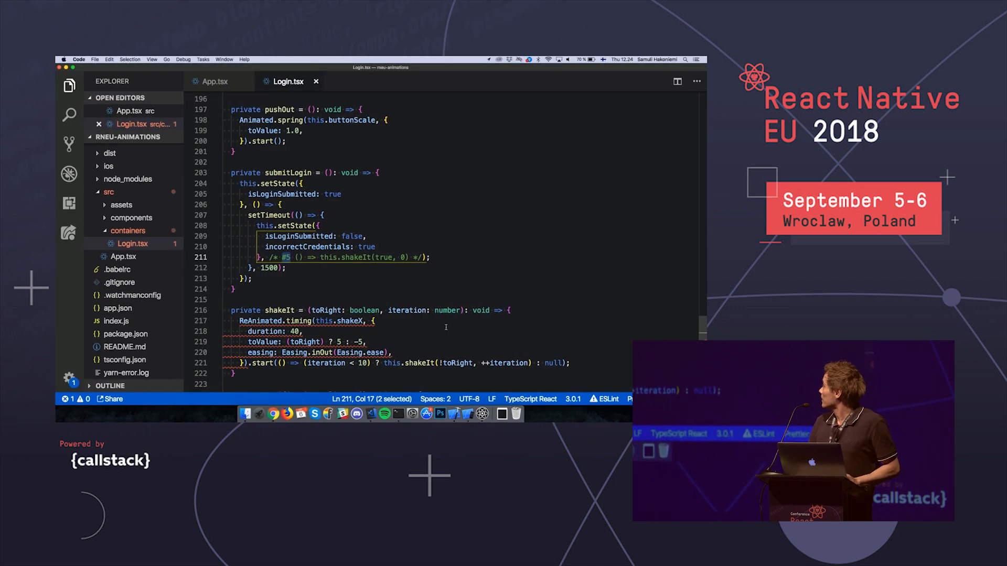
left_click(292, 257)
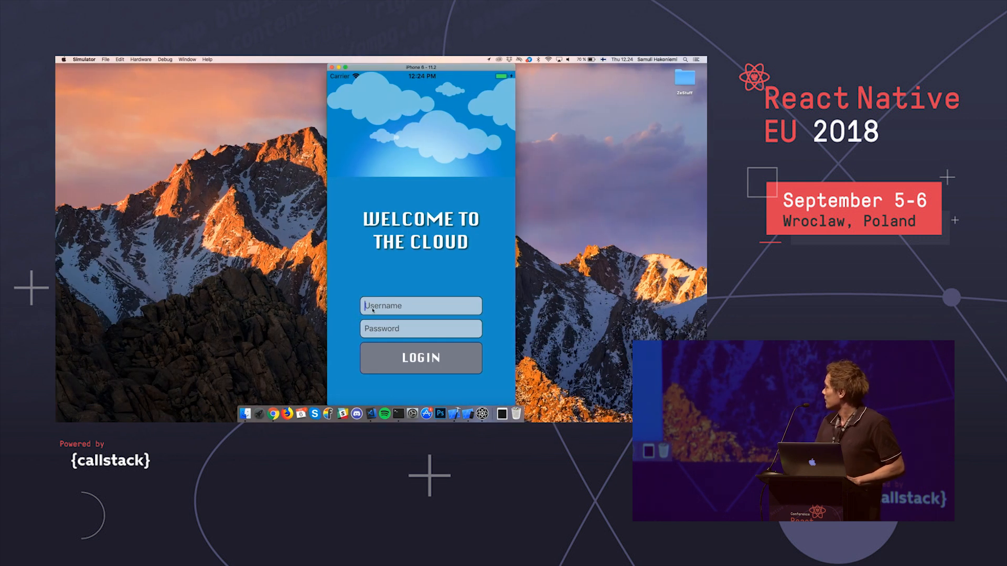
Step: Log in as 'bee' with a short password to trigger the failed-login shake
type("bee")
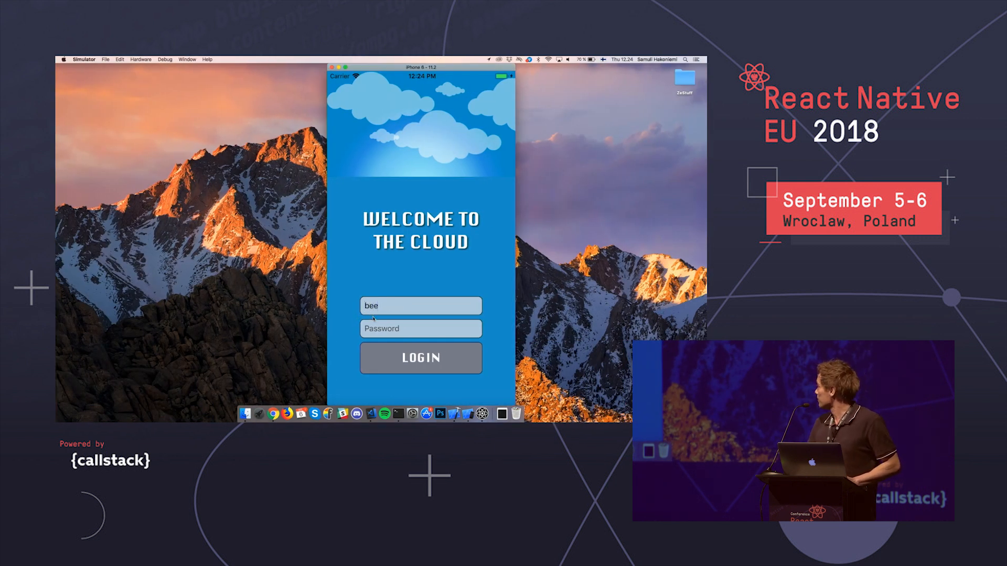
type("••")
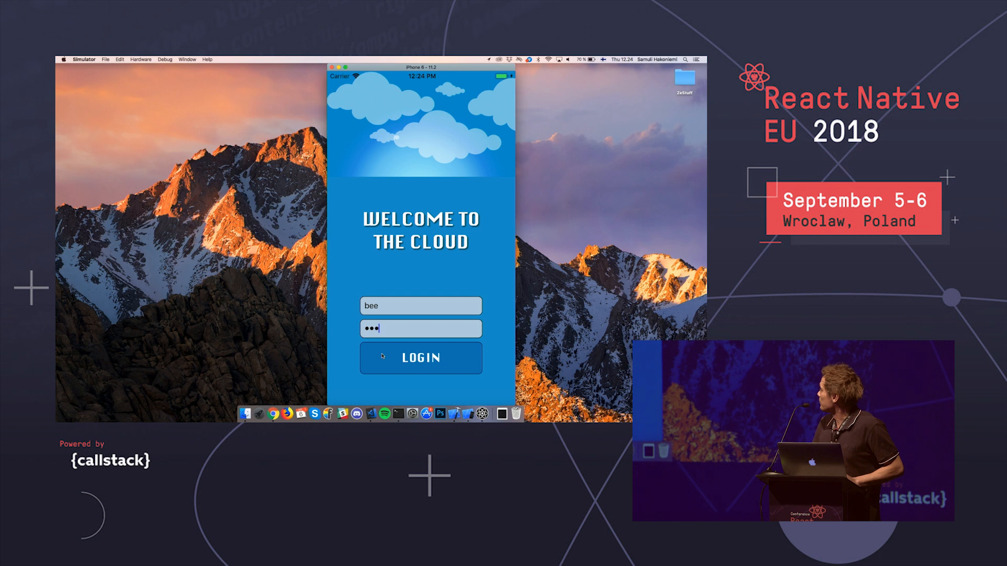
left_click(421, 357)
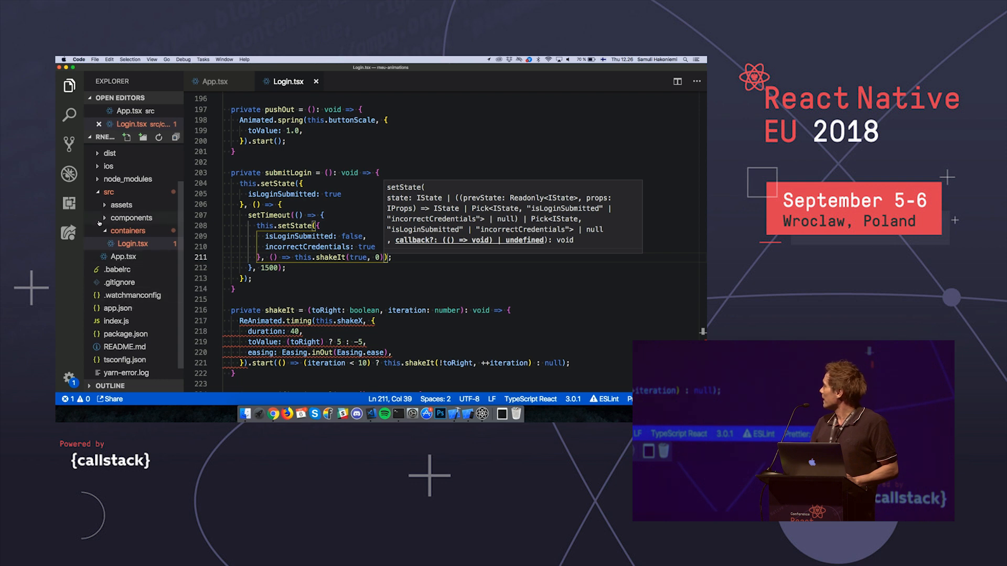
Step: Open src/components/Cloud.tsx and change the LottieView autoPlay from false to true
left_click(131, 217)
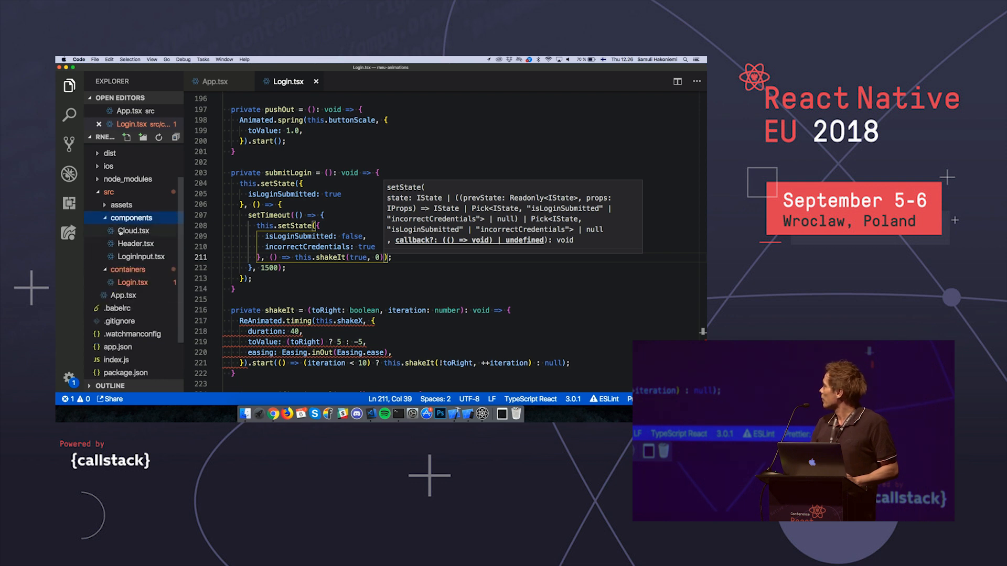
left_click(133, 232)
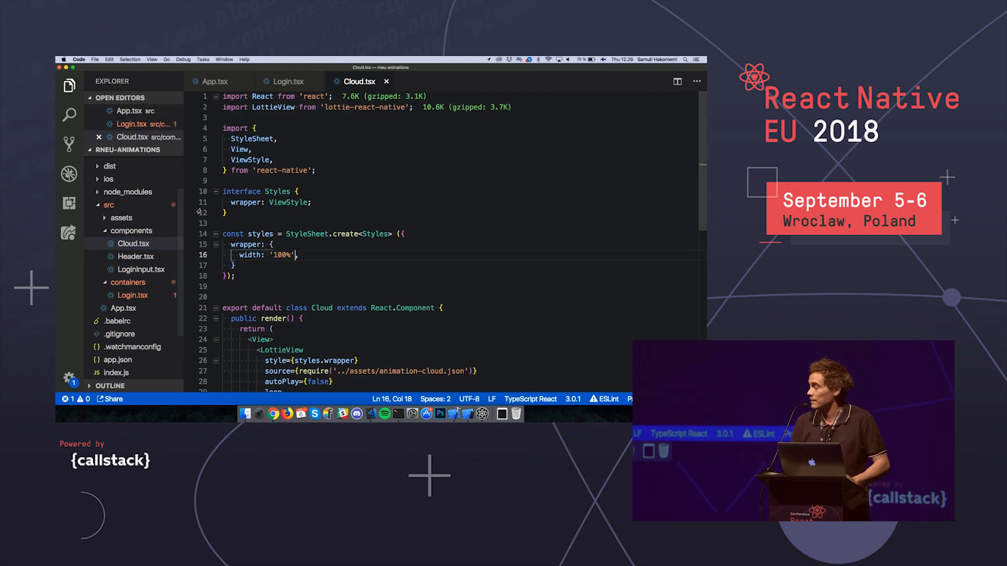
scroll("down", 3)
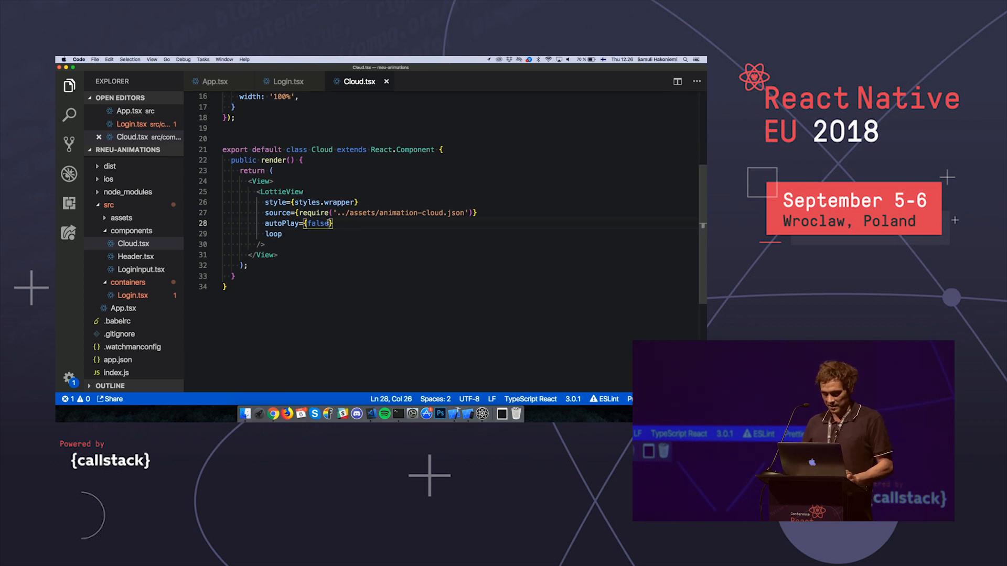
type("true")
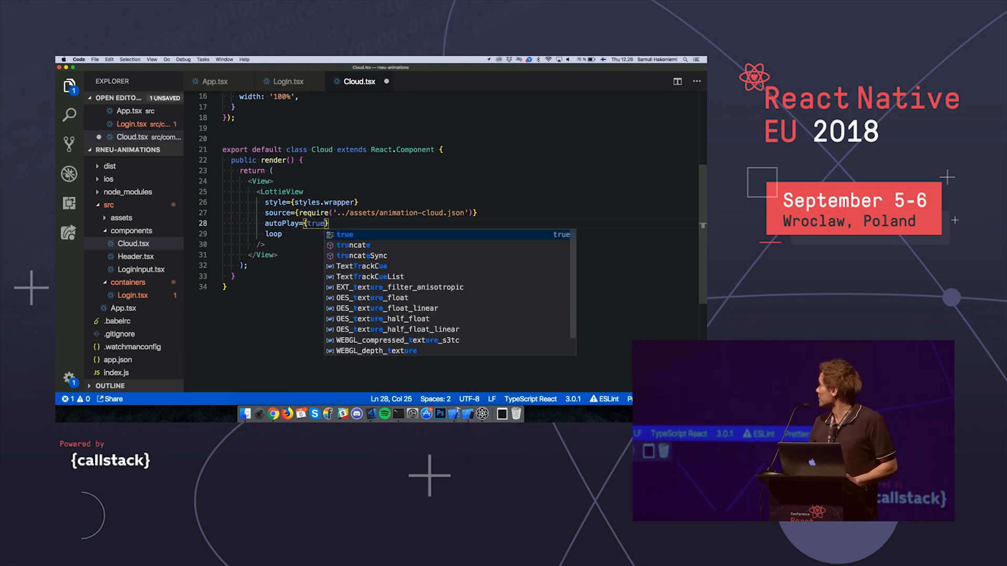